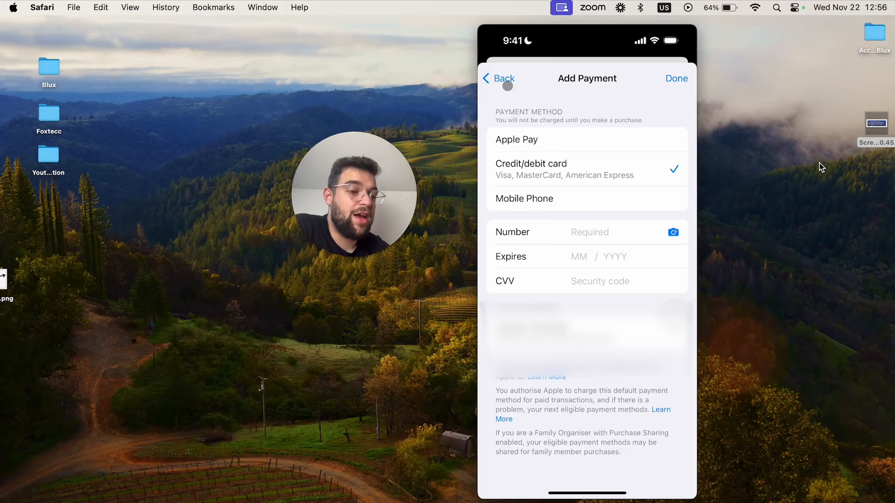
Back out of Add Payment and Manage Payments to Account Settings, then go to Country/Region
left_click(498, 78)
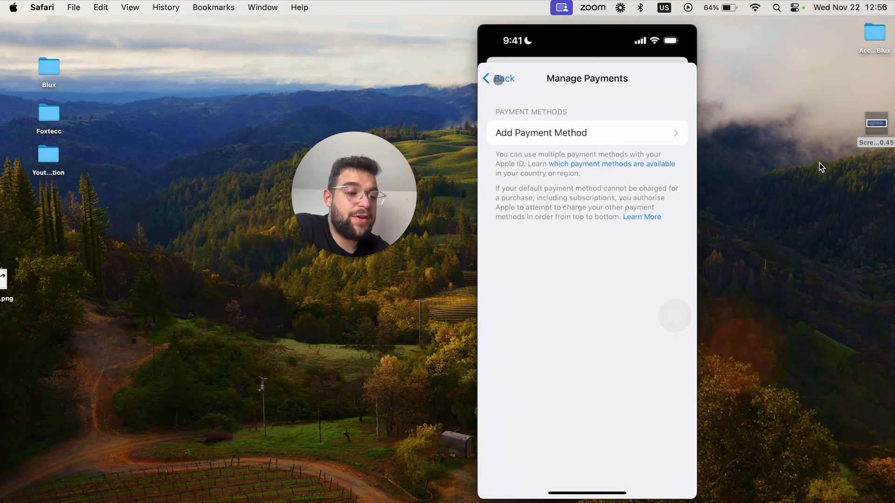
left_click(498, 79)
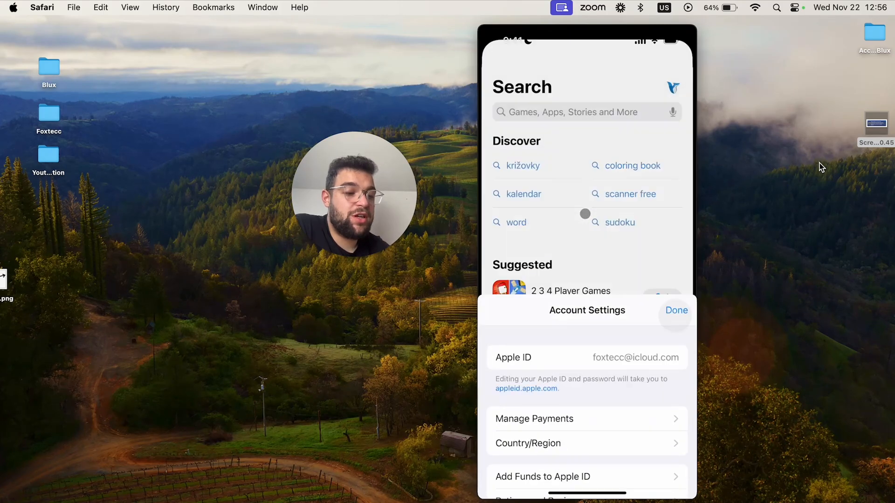
left_click(675, 311)
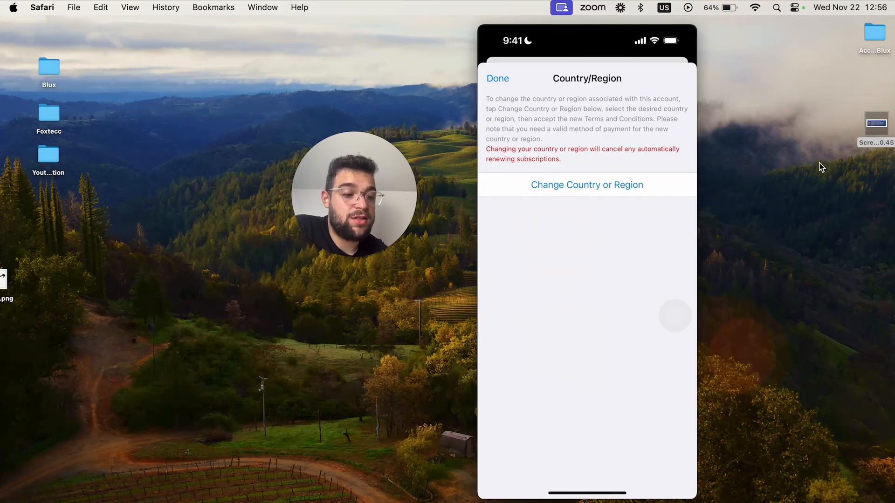
Choose Change Country or Region to bring up the full country list
left_click(587, 184)
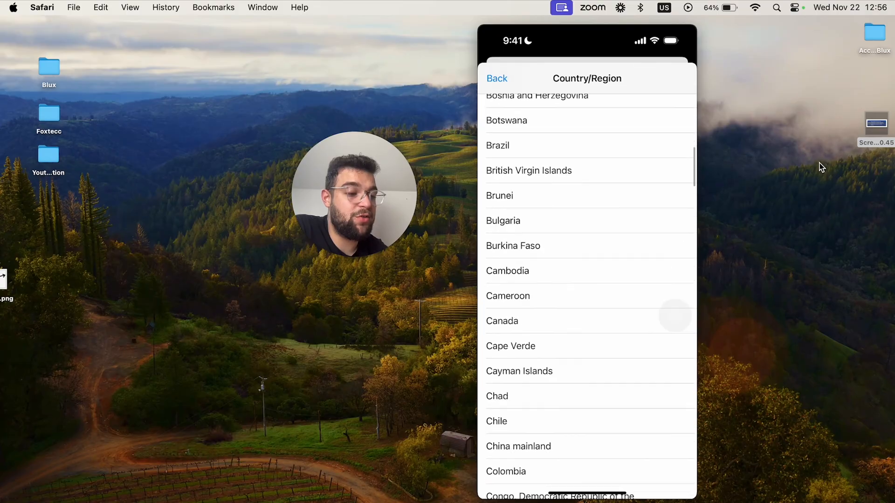
Scroll the country list toward United States, leading to the payment page with PayPal
scroll("down", 3)
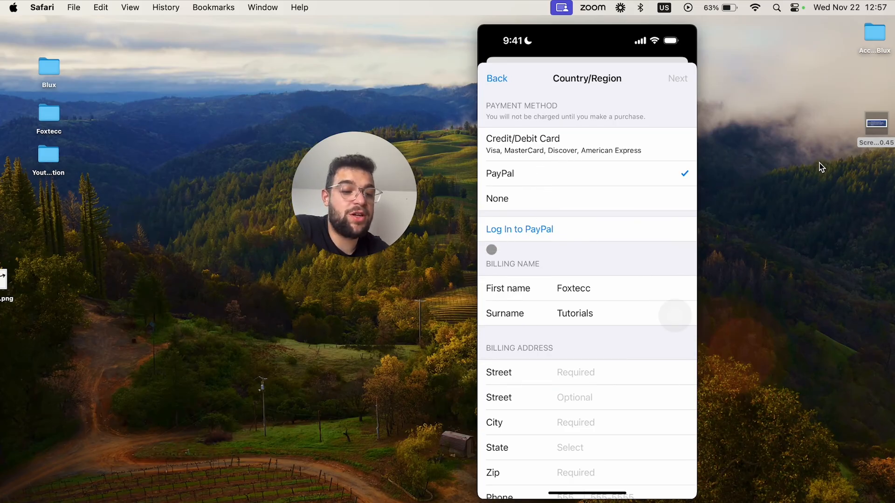
Start Log In to PayPal, then cancel back to the Country/Region intro page
left_click(520, 229)
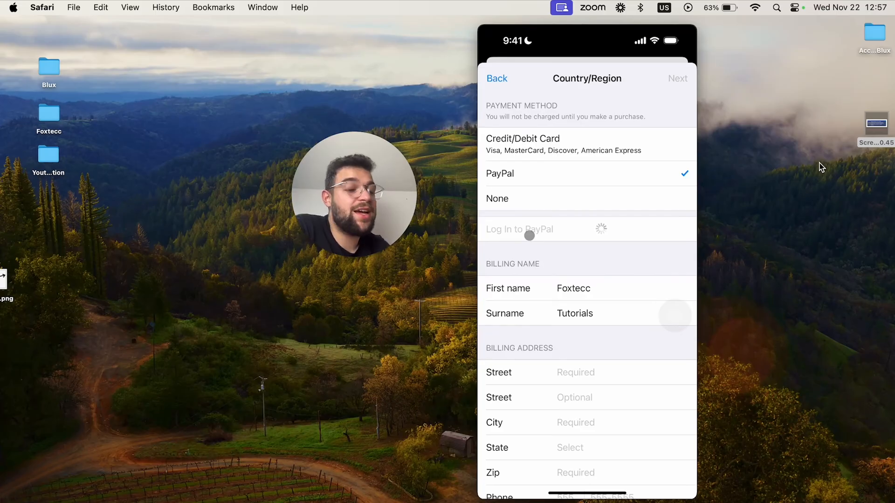
left_click(519, 230)
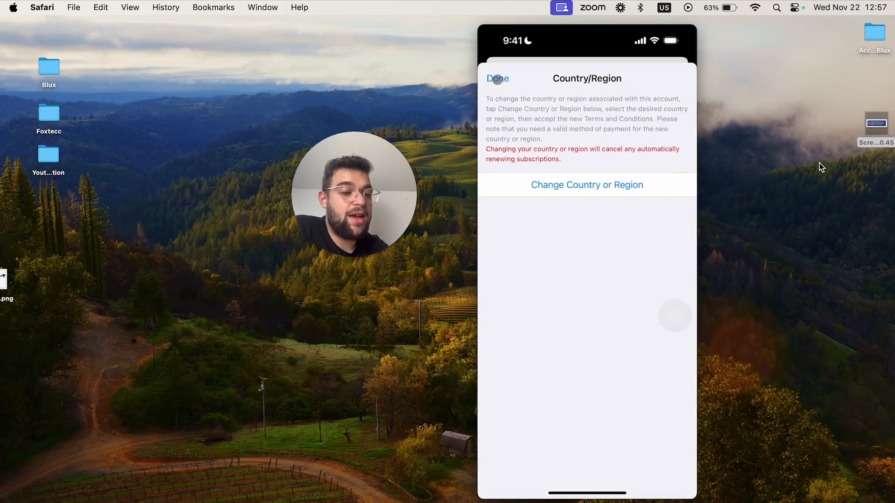
left_click(498, 79)
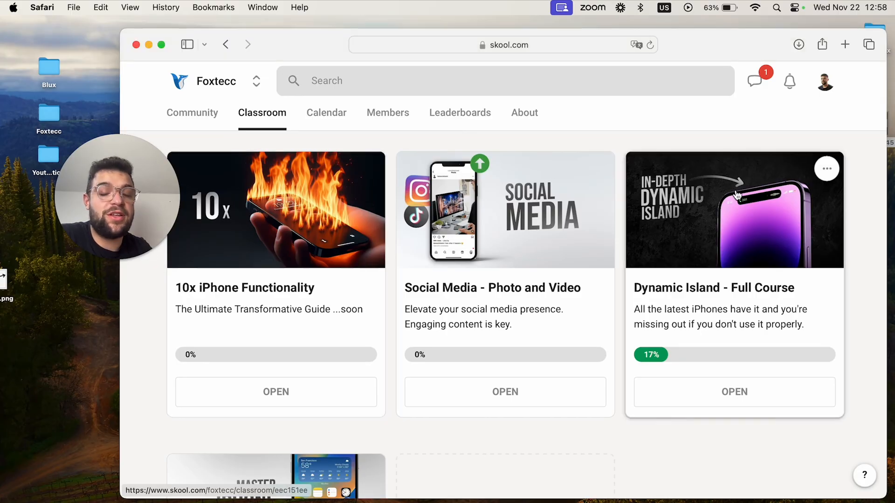
mouse_move(418, 174)
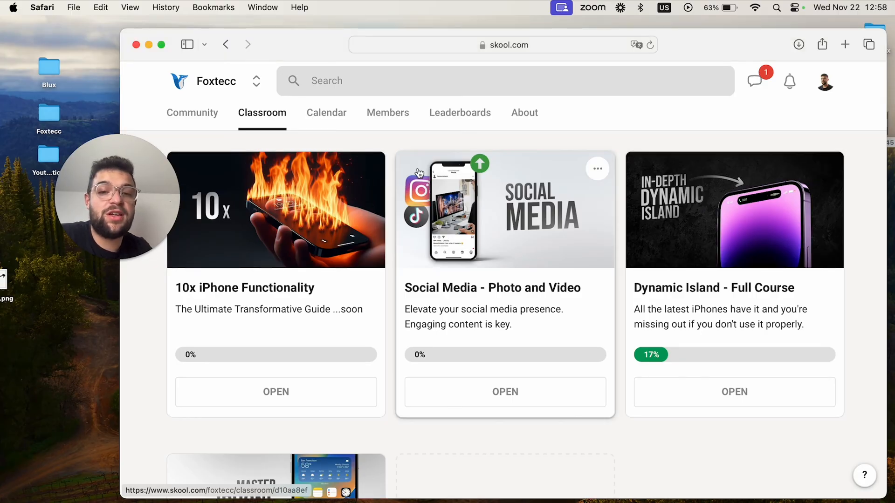